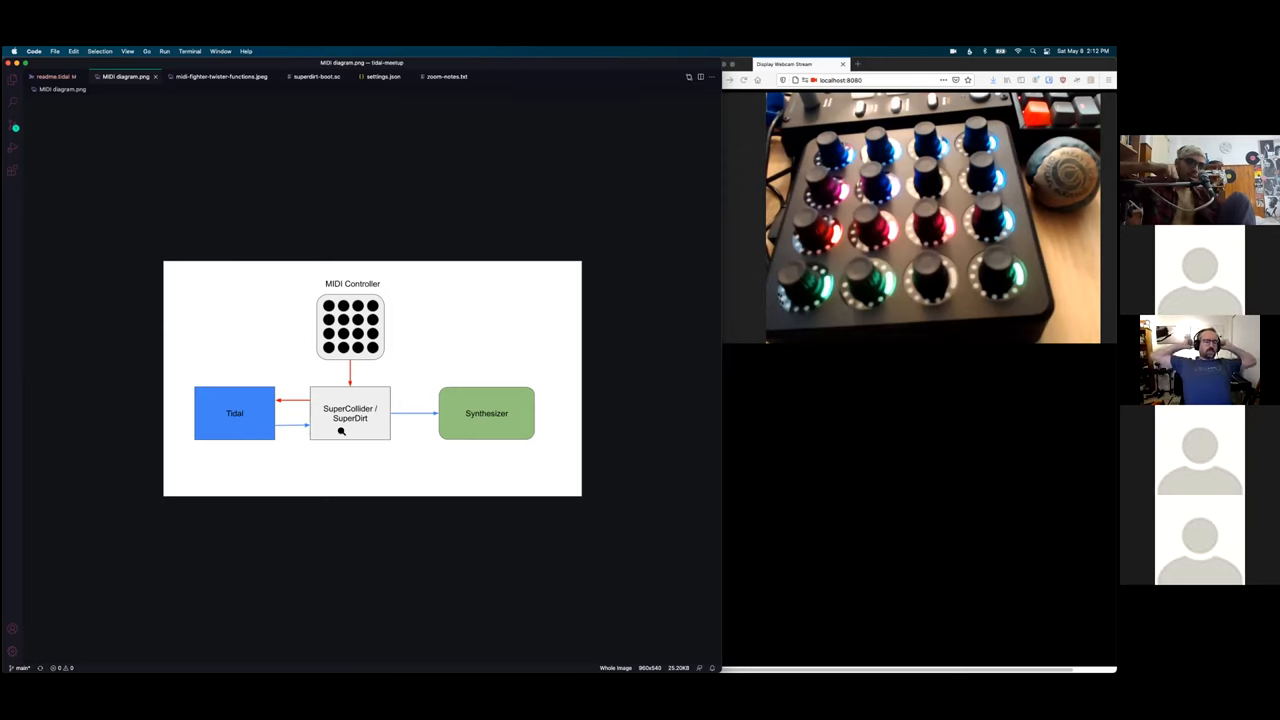
pyautogui.moveTo(466, 418)
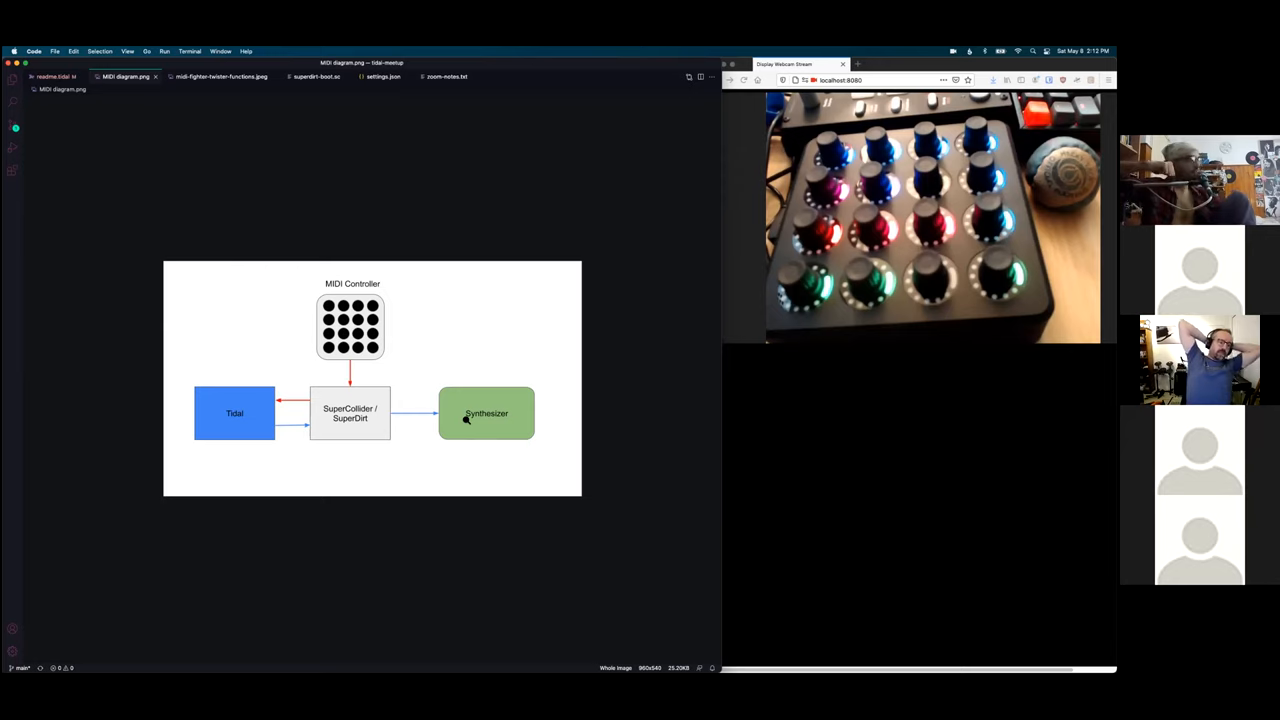
# Switch to the superdirt-boot file showing the MIDI controller input block forwarding to Tidal.
pyautogui.click(316, 76)
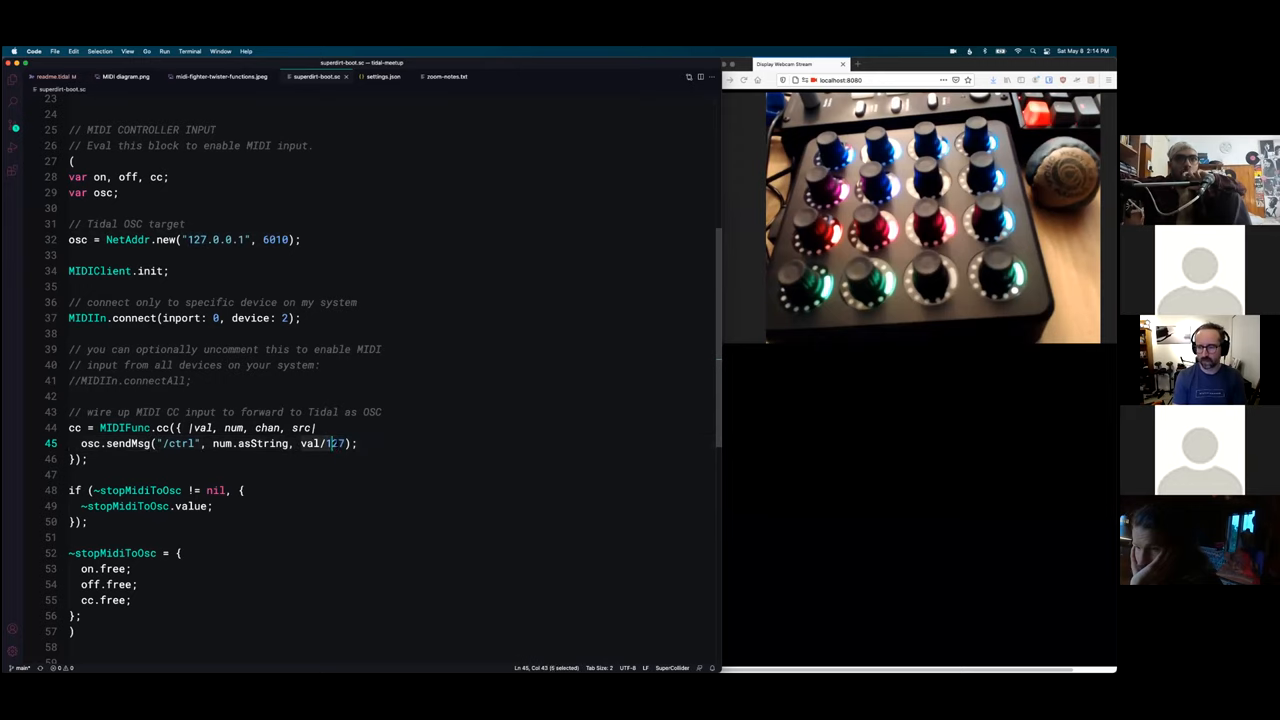
pyautogui.click(52, 76)
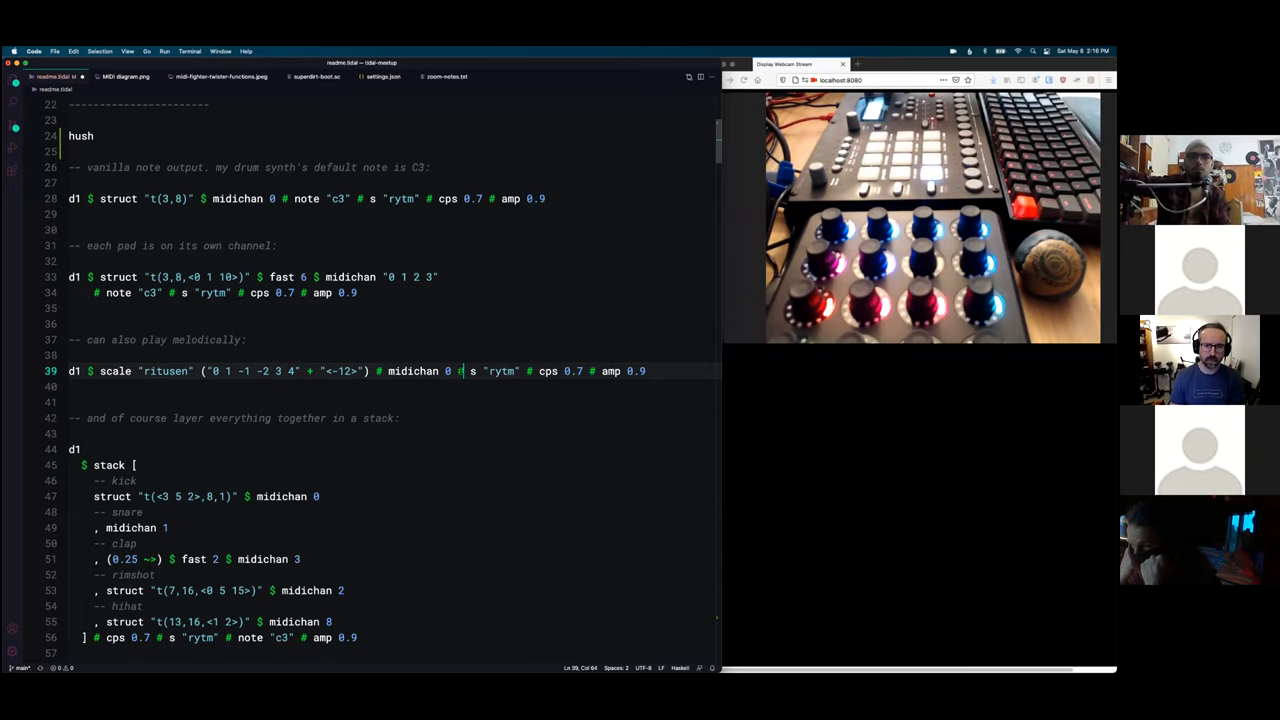
# Scroll the Tidal file to the d1 pattern examples and the stack block.
pyautogui.scroll(-3)
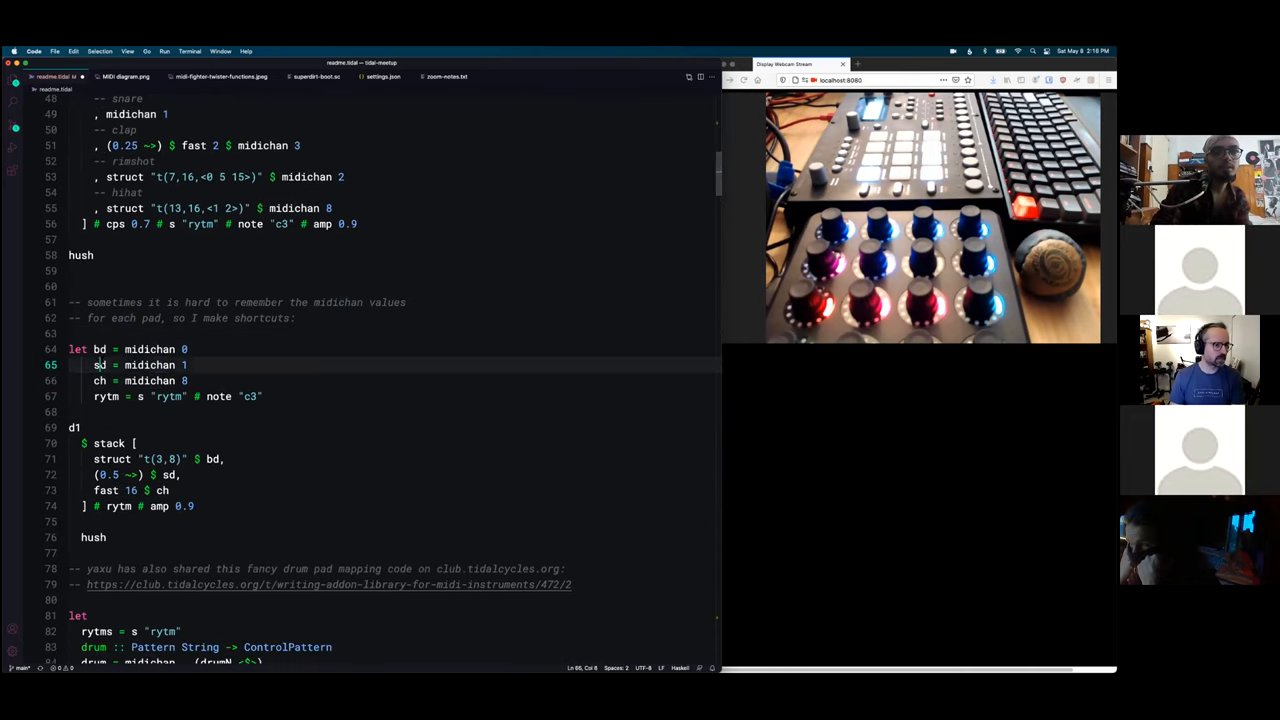
# Scroll to the d1 stack using the bd, sd, ch and rytm shortcuts.
pyautogui.scroll(-3)
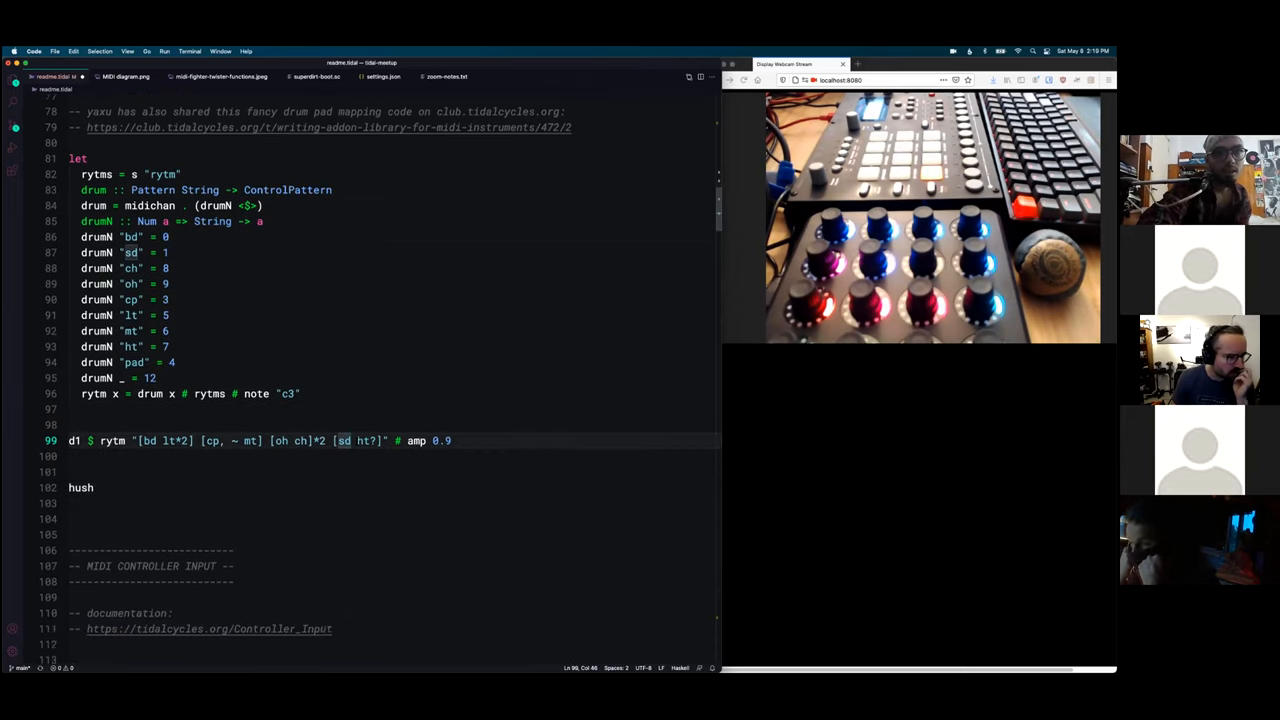
# Scroll to the drumN pad mapping and the d1 $ rytm named-pad pattern line.
pyautogui.scroll(-3)
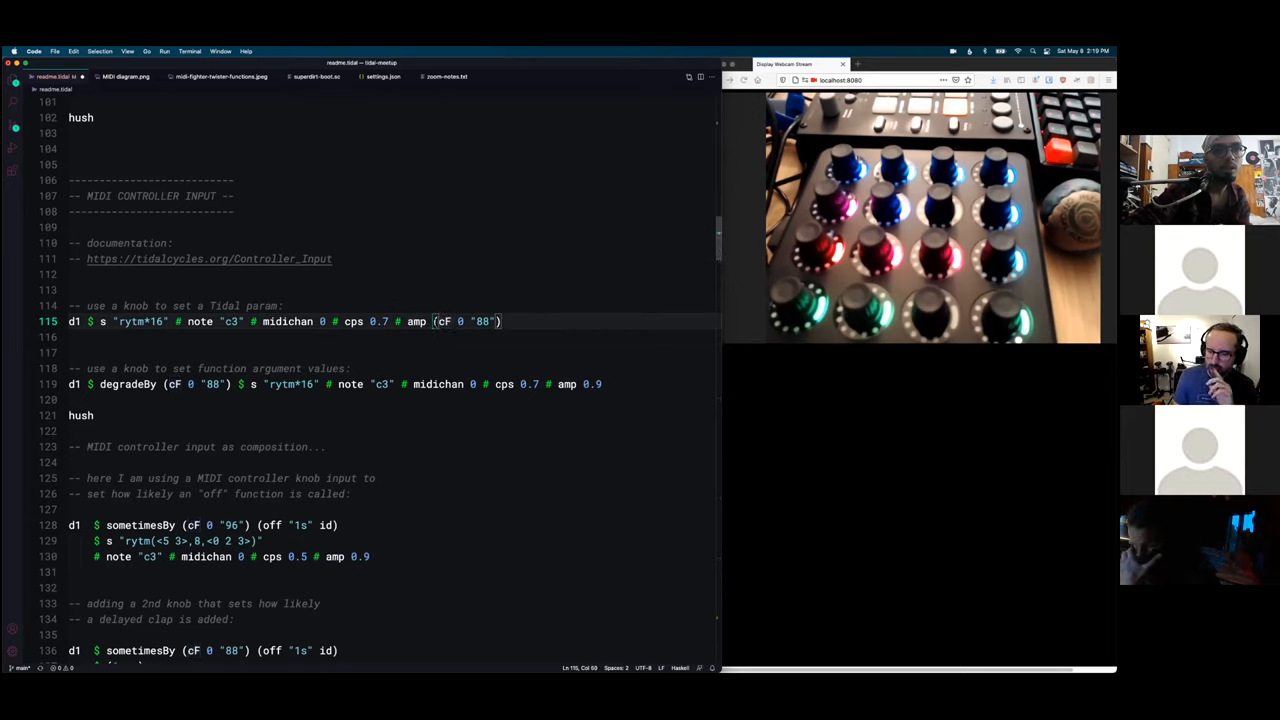
# Select the knob value inside amp (cF 0 "88") on the rytm pattern line.
pyautogui.doubleClick(444, 320)
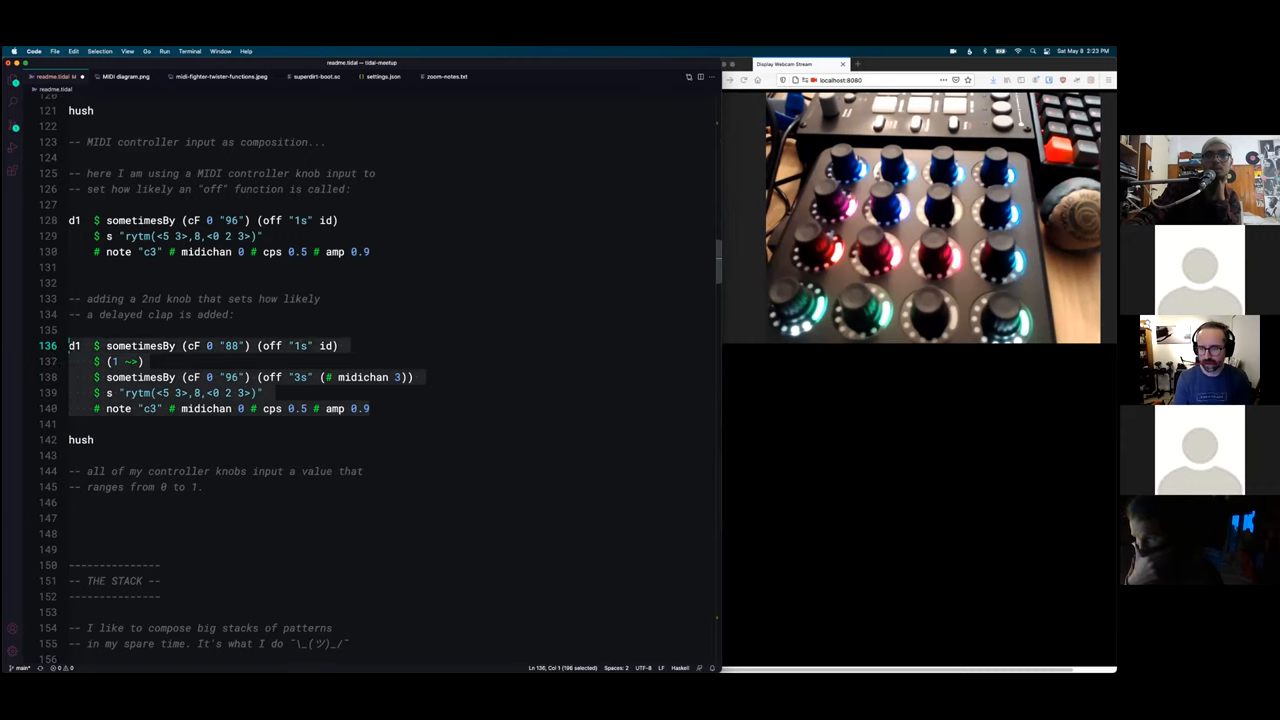
# Scroll past the two sometimesBy knob lines toward the large stacked drum pattern.
pyautogui.scroll(-3)
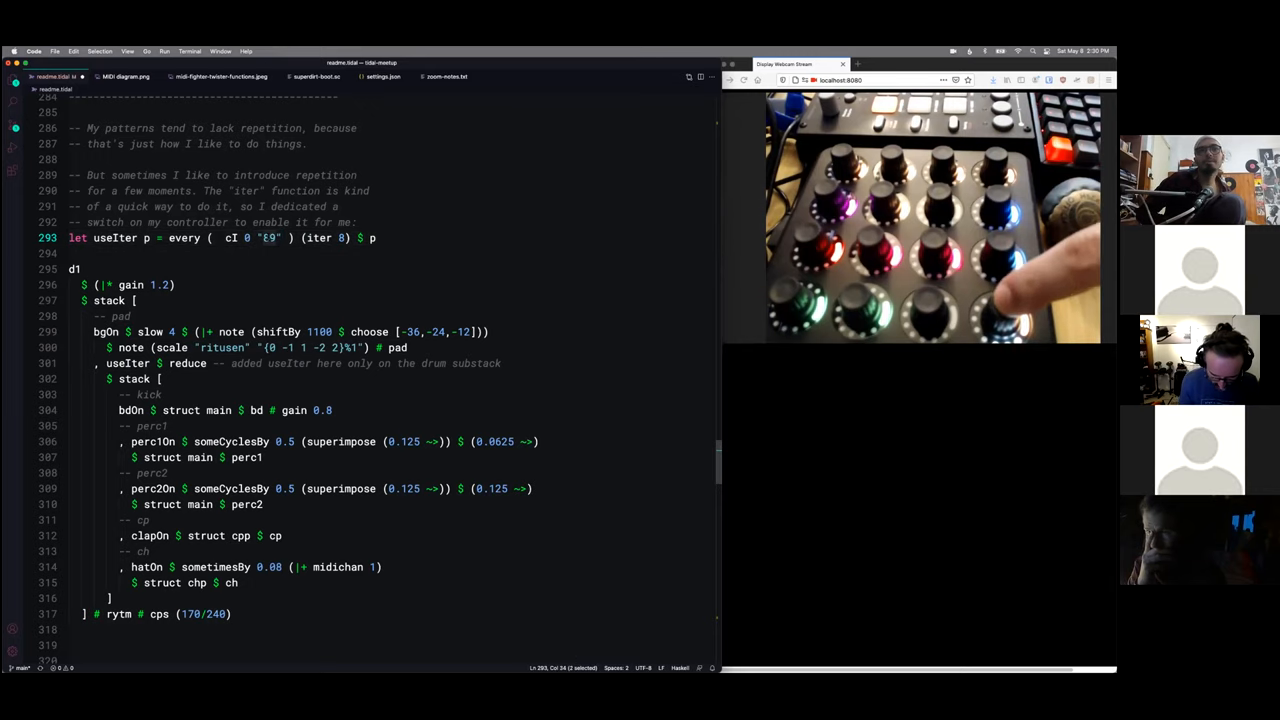
# Scroll from the useIter drum substack to the knob-driven tempo version with cpsDisc.
pyautogui.scroll(-3)
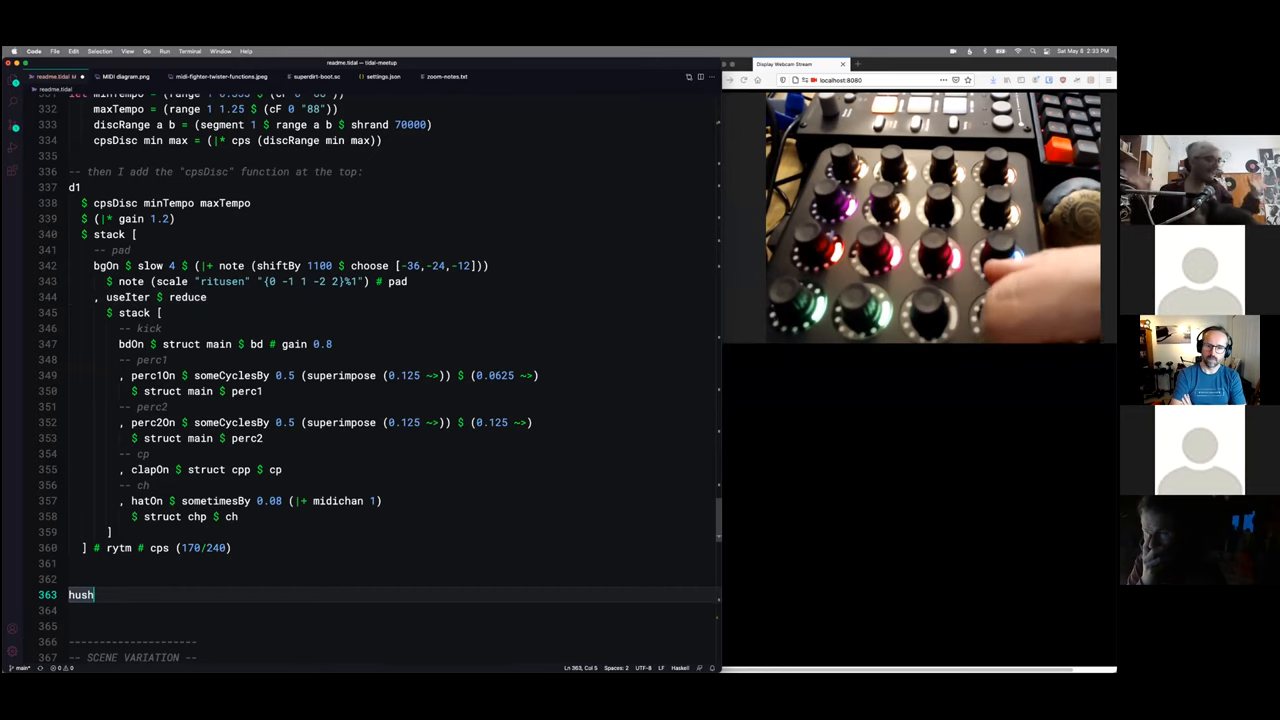
# Scroll to the SCENE VARIATION block defining sceneRange and the scene layer.
pyautogui.scroll(-3)
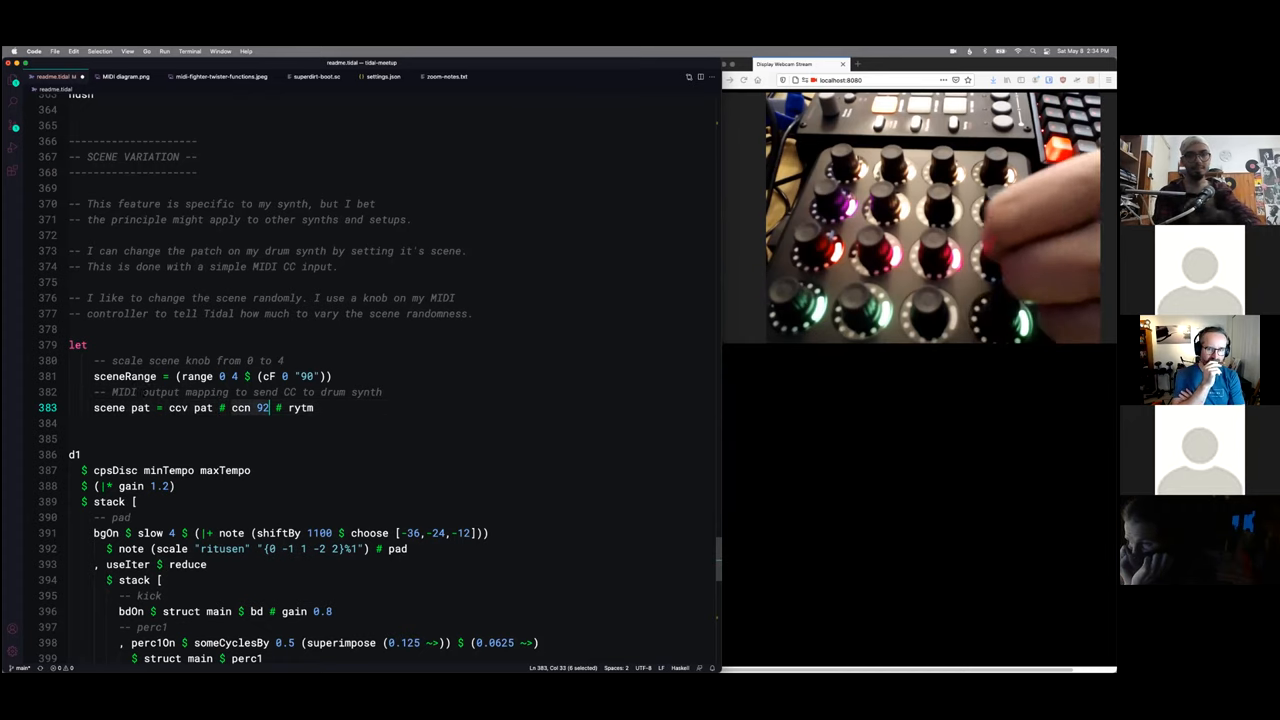
pyautogui.scroll(-3)
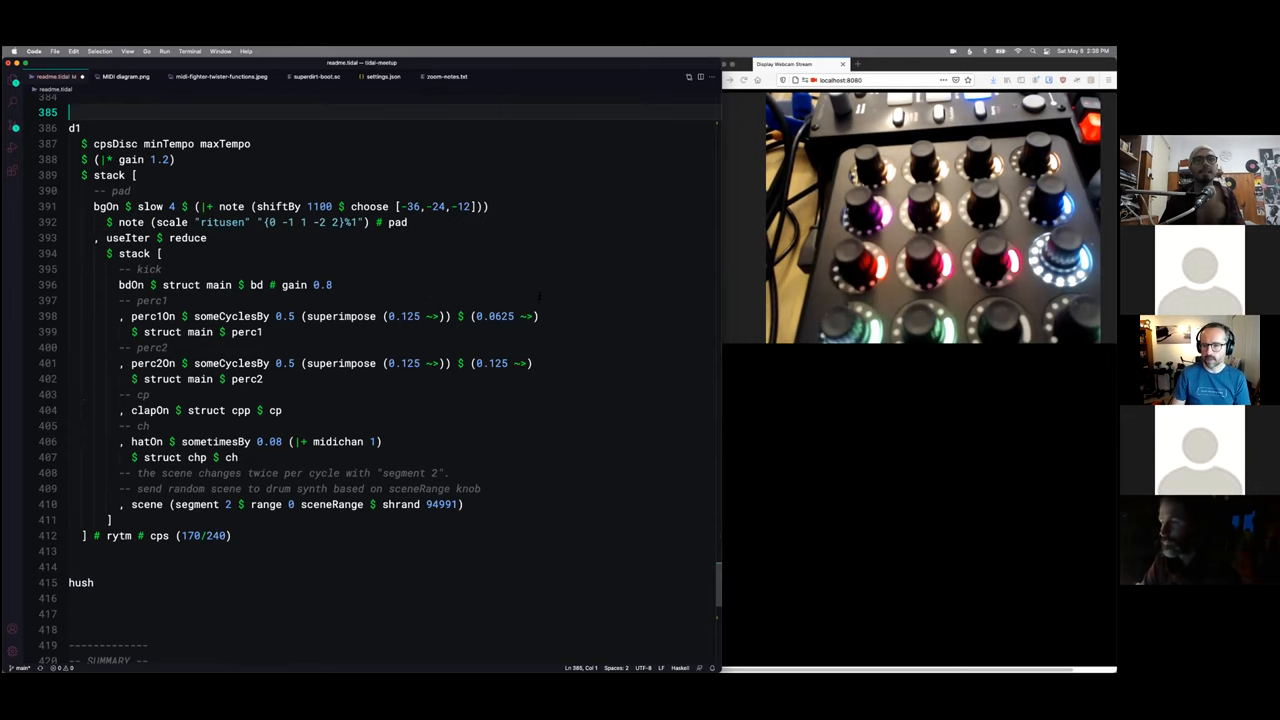
pyautogui.scroll(-3)
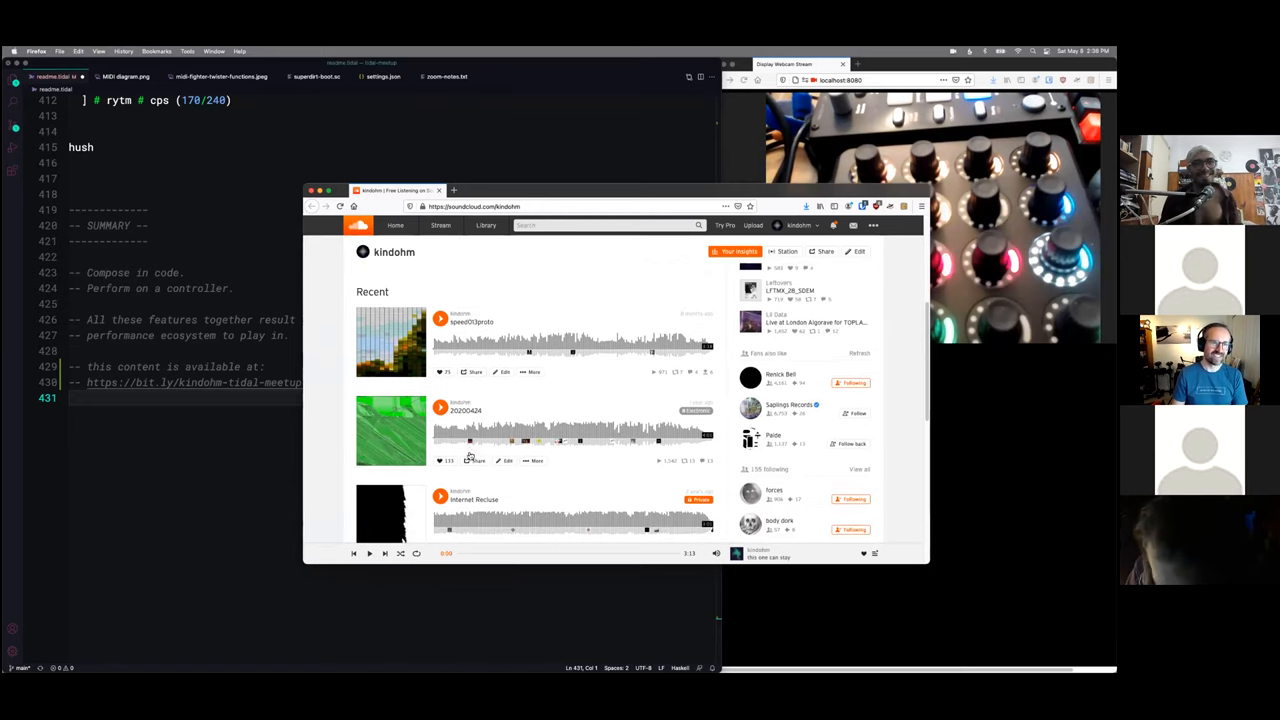
# Show the SoundCloud profile page with the Recent tracks list.
pyautogui.click(312, 190)
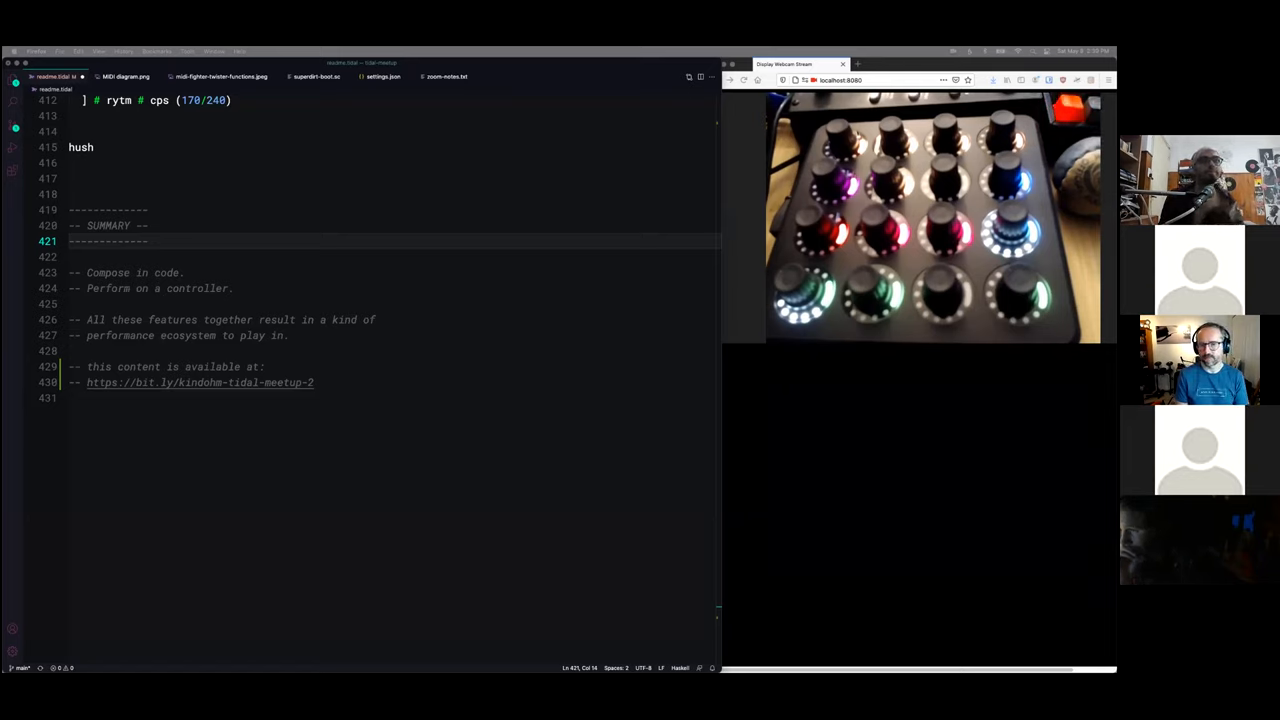
pyautogui.write('legato')
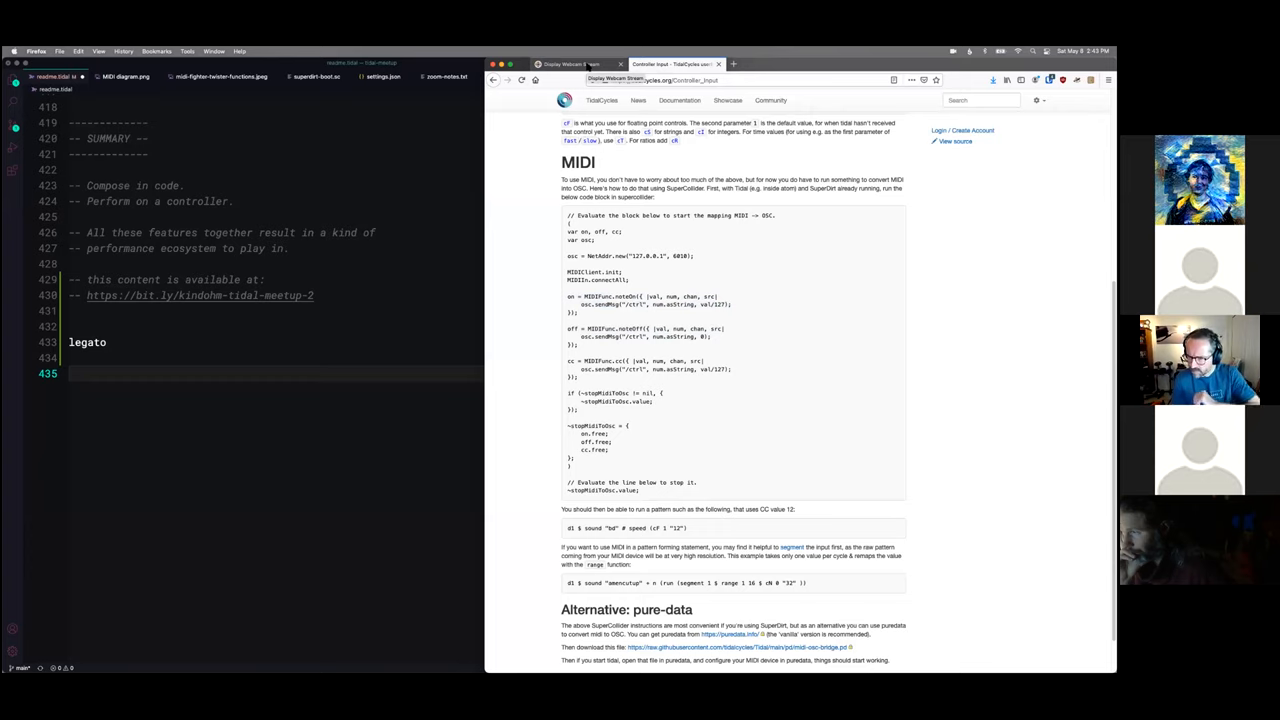
# Leave the documentation window and refocus the VS Code performance file.
pyautogui.click(570, 64)
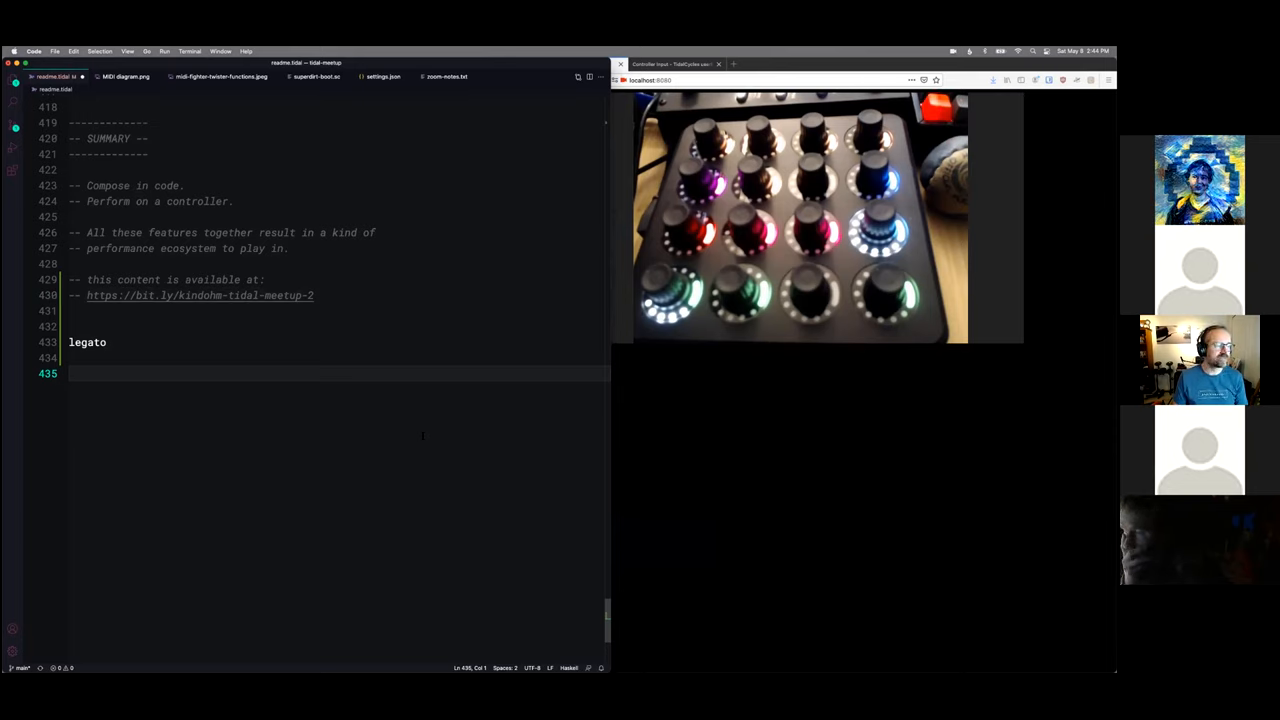
pyautogui.click(316, 76)
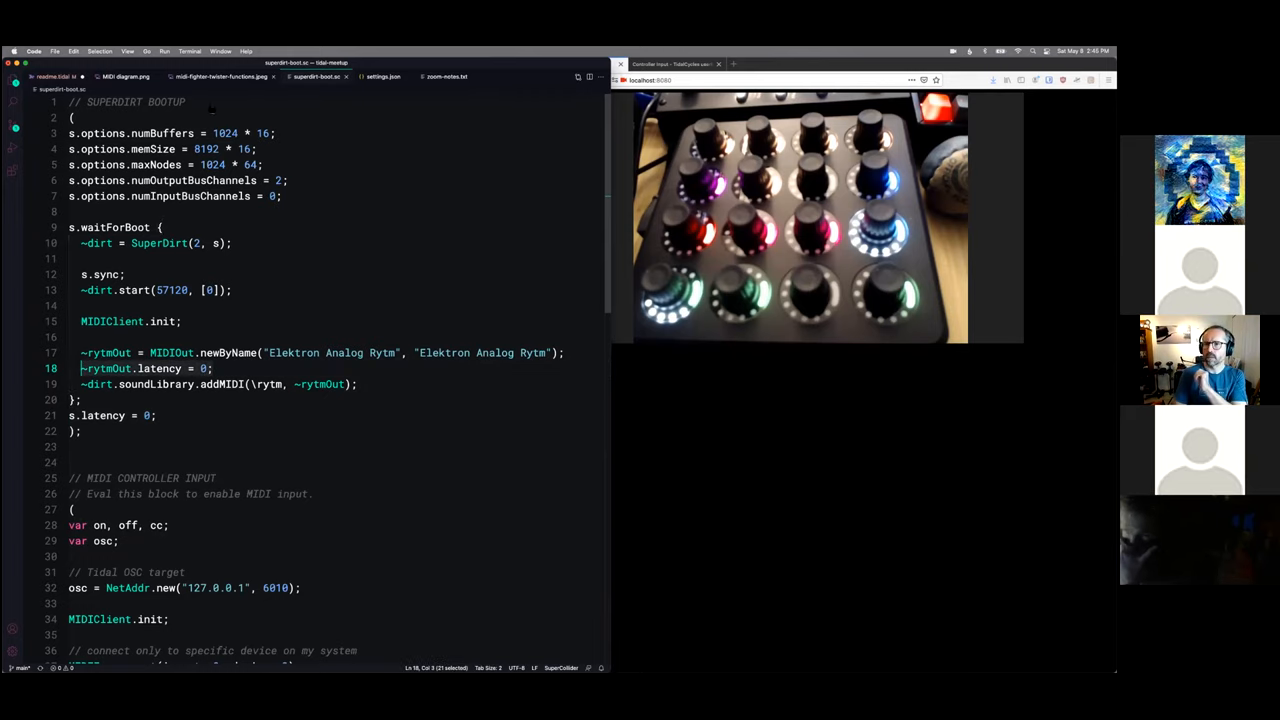
# Return to the main .tidal performance file showing its closing SUMMARY notes.
pyautogui.click(48, 76)
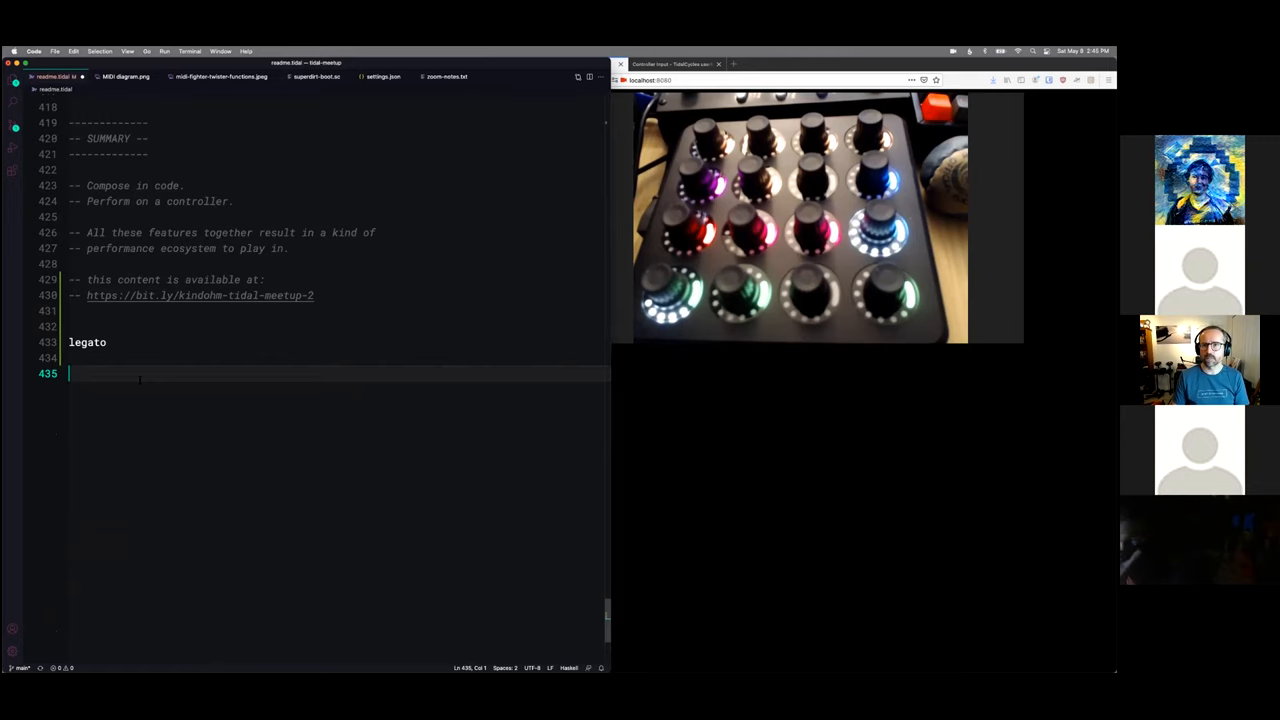